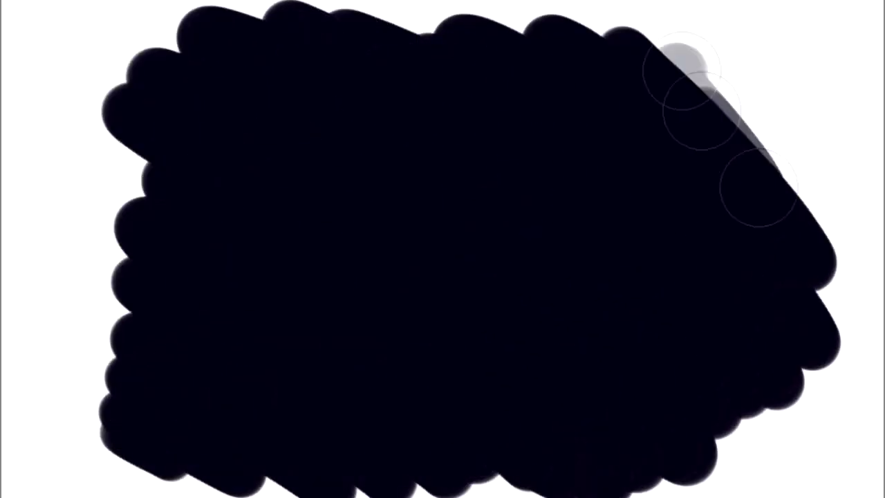
# - Draw a thin yellow diagonal stroke across the middle of the black filled area
pyautogui.moveTo(436, 122); pyautogui.dragTo(318, 352)
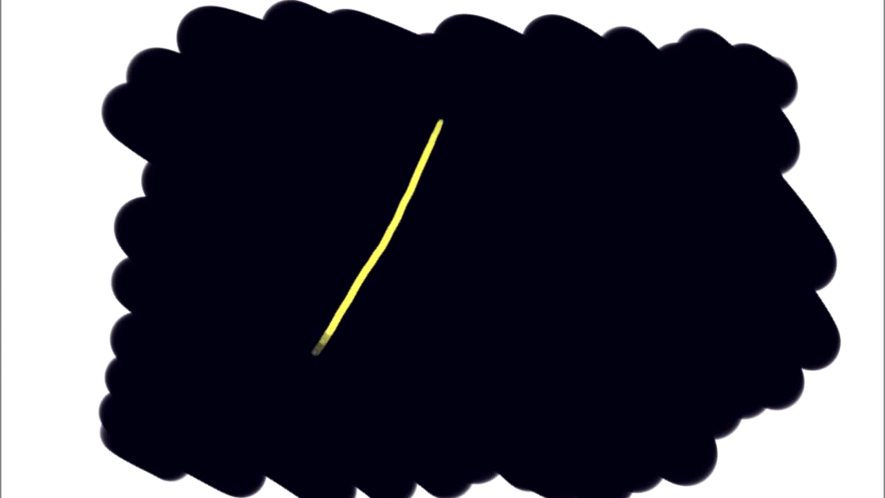